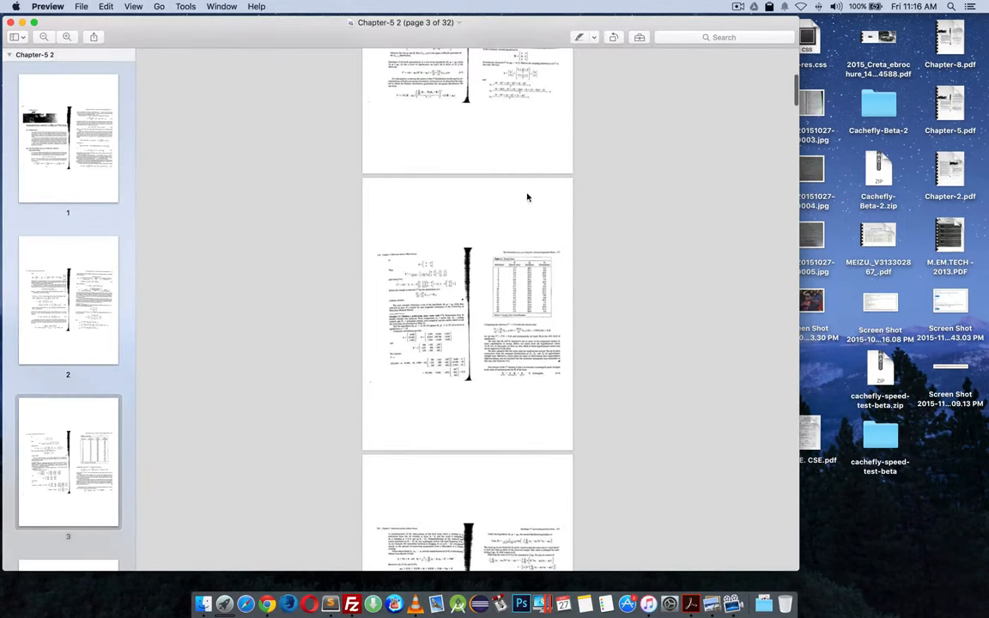
mouse_move(446, 424)
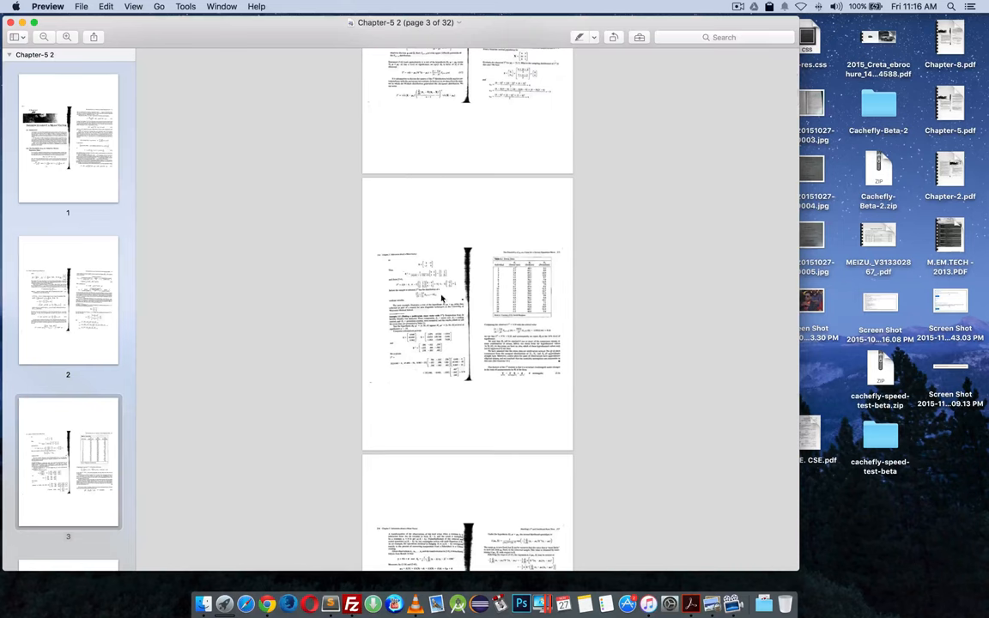
mouse_move(524, 344)
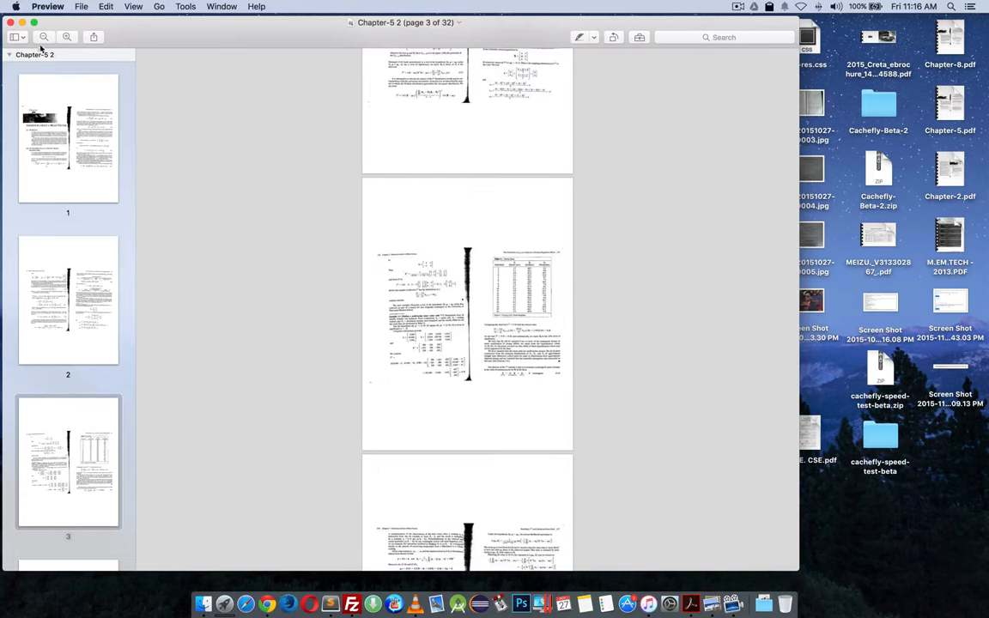
Close Preview and reopen Chapter-5 2.pdf from the desktop in Adobe Acrobat Pro.
click(31, 22)
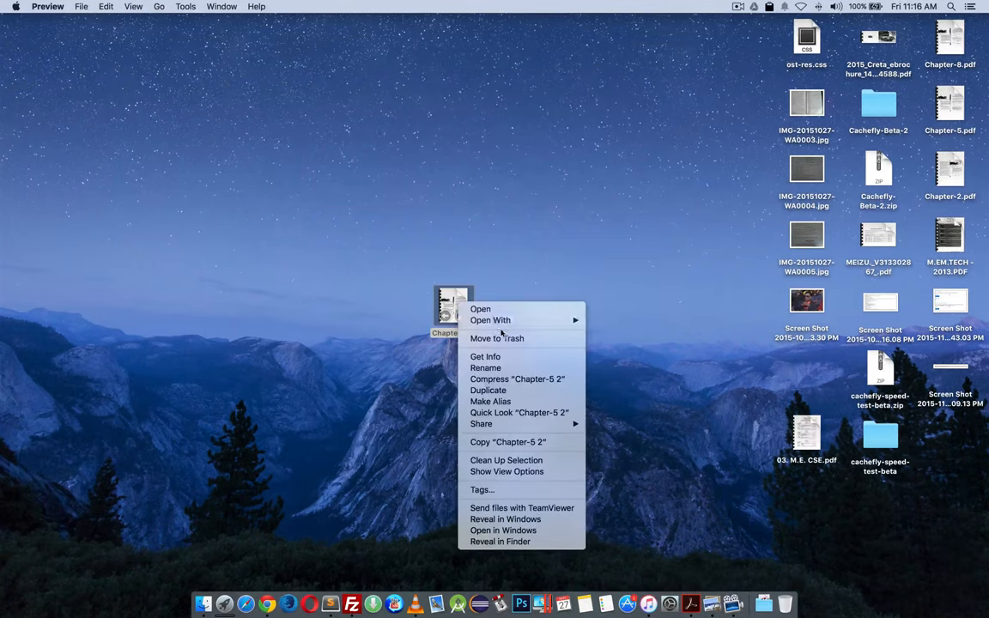
click(480, 309)
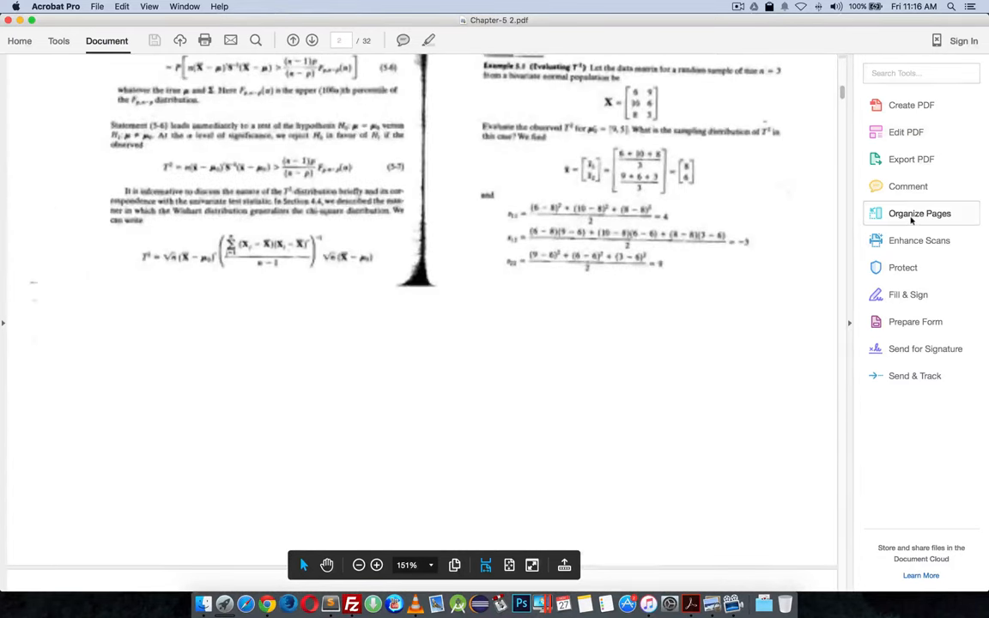
Switch to Organize Pages and bring up the page commands menu on the 32 thumbnails.
click(920, 213)
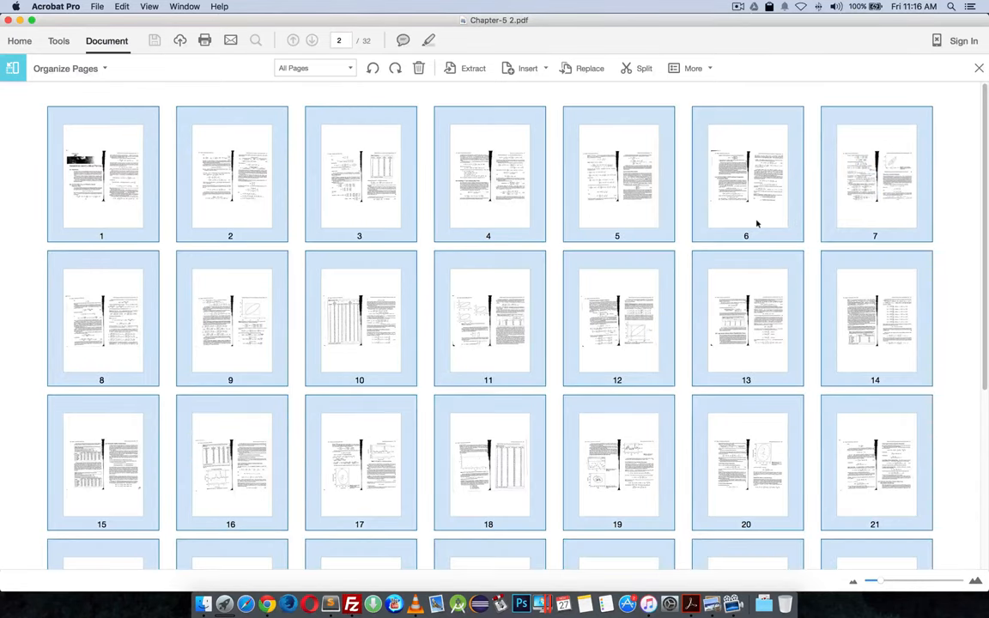
mouse_move(518, 123)
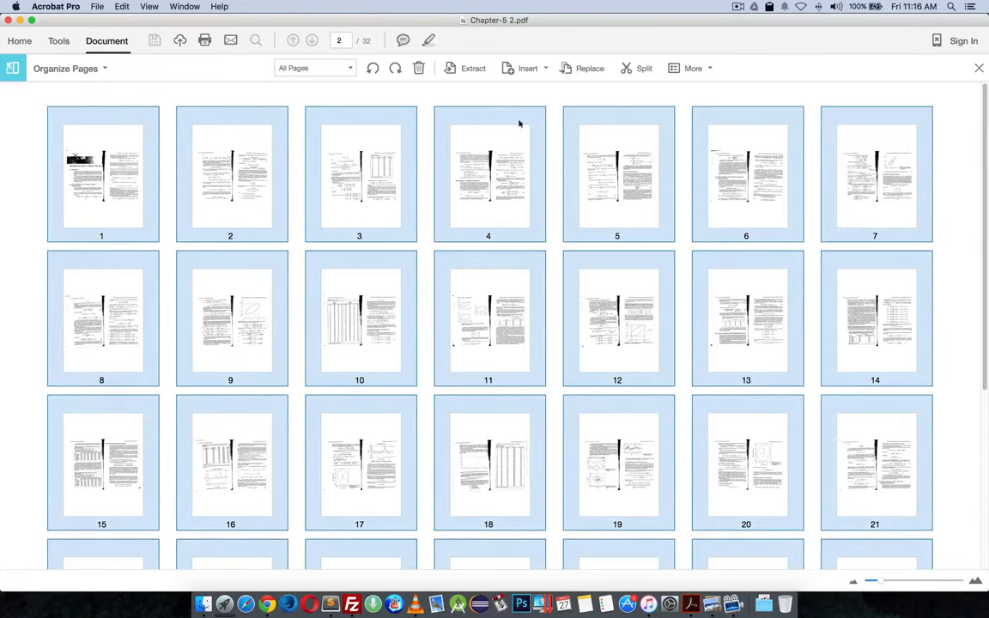
right_click(489, 176)
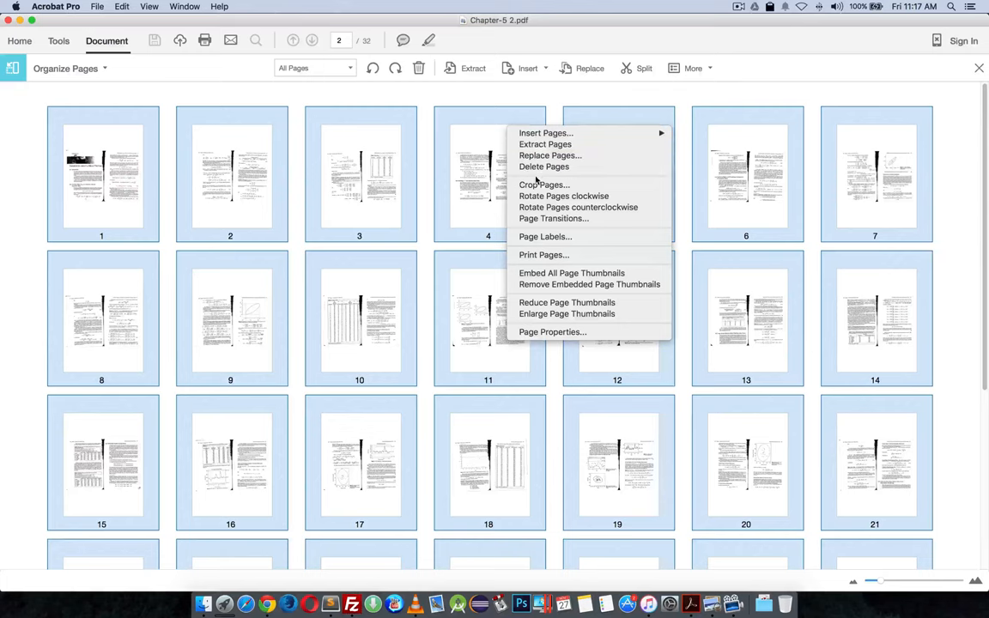
mouse_move(544, 184)
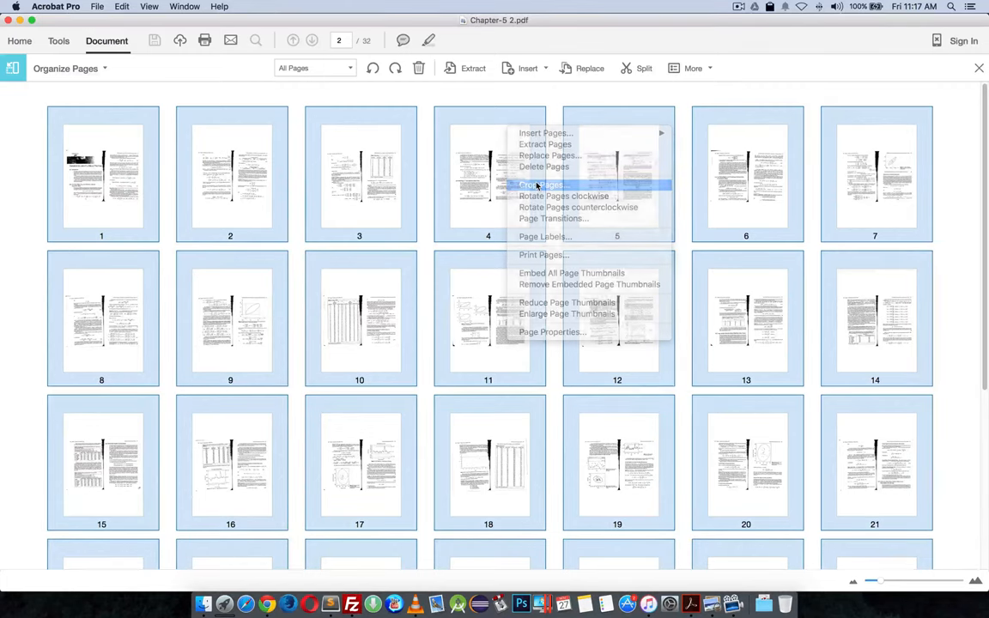
In Set Page Boxes, crop 2.625 in from the top and 2.75 in from the bottom, giving 8.5 × 5.625 in pages.
click(541, 185)
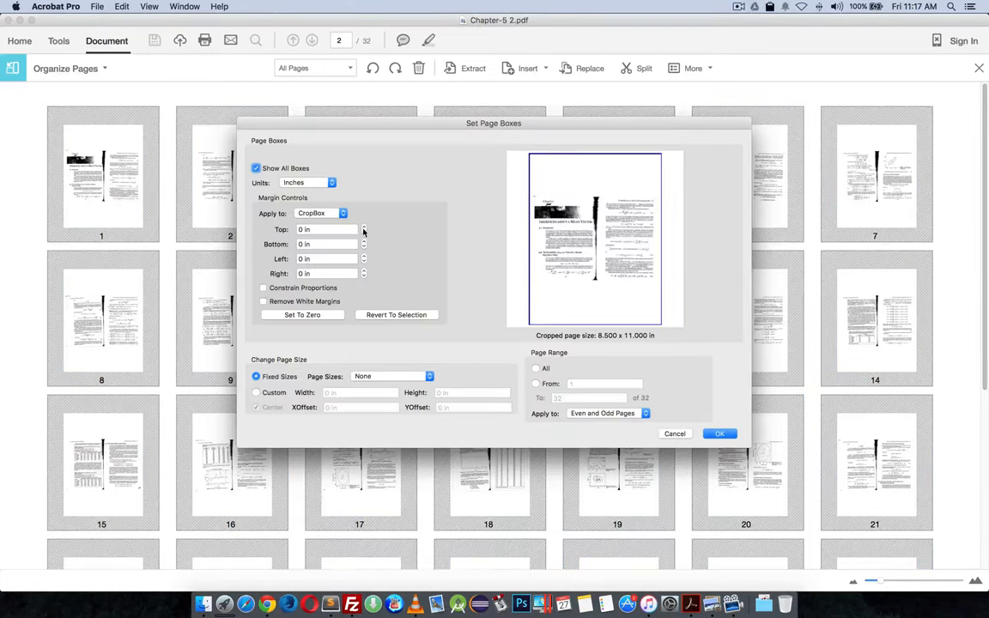
click(364, 227)
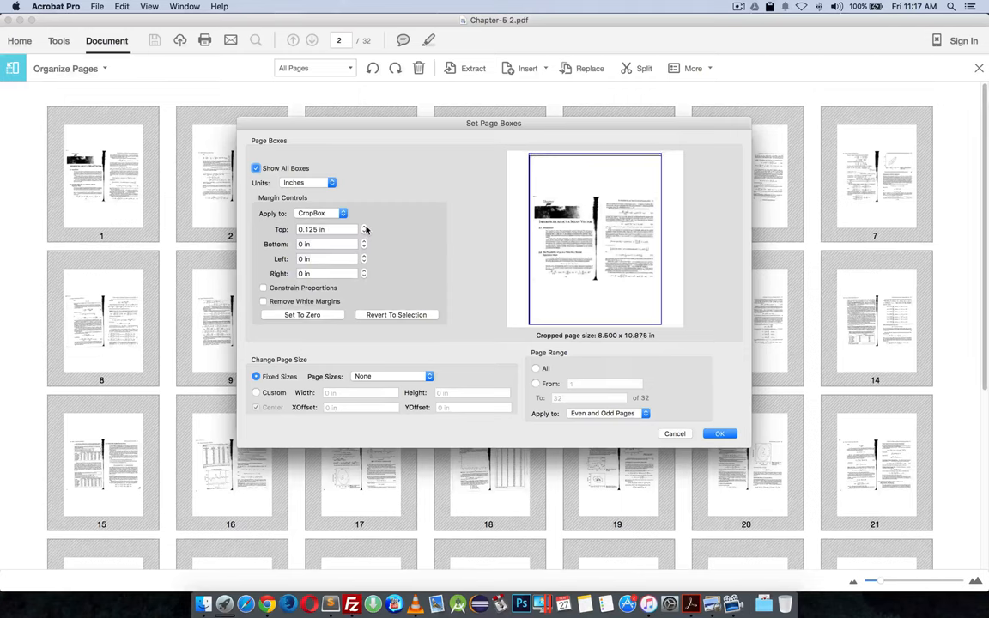
click(364, 227)
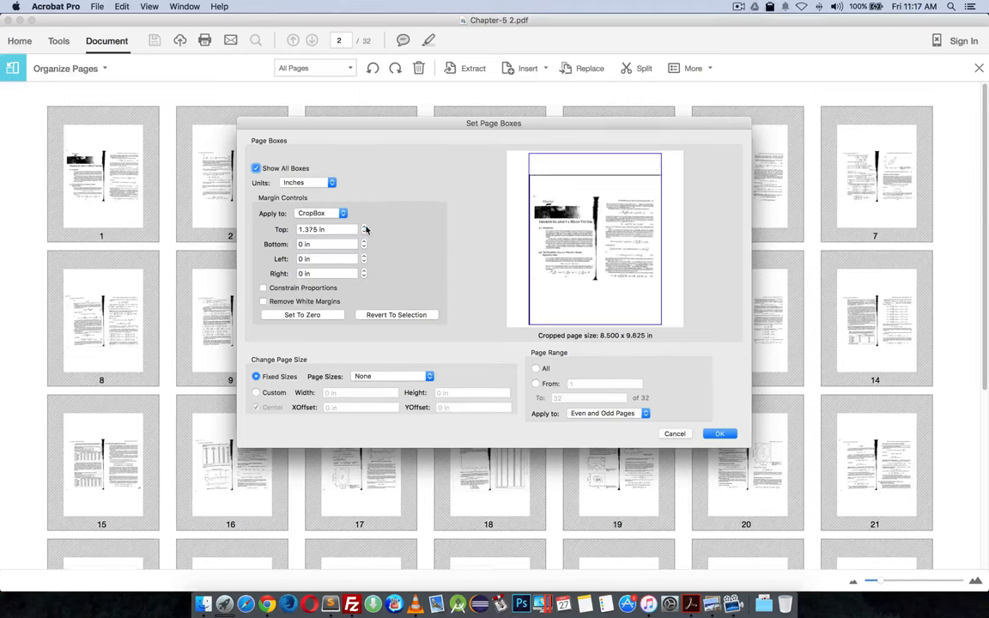
click(365, 227)
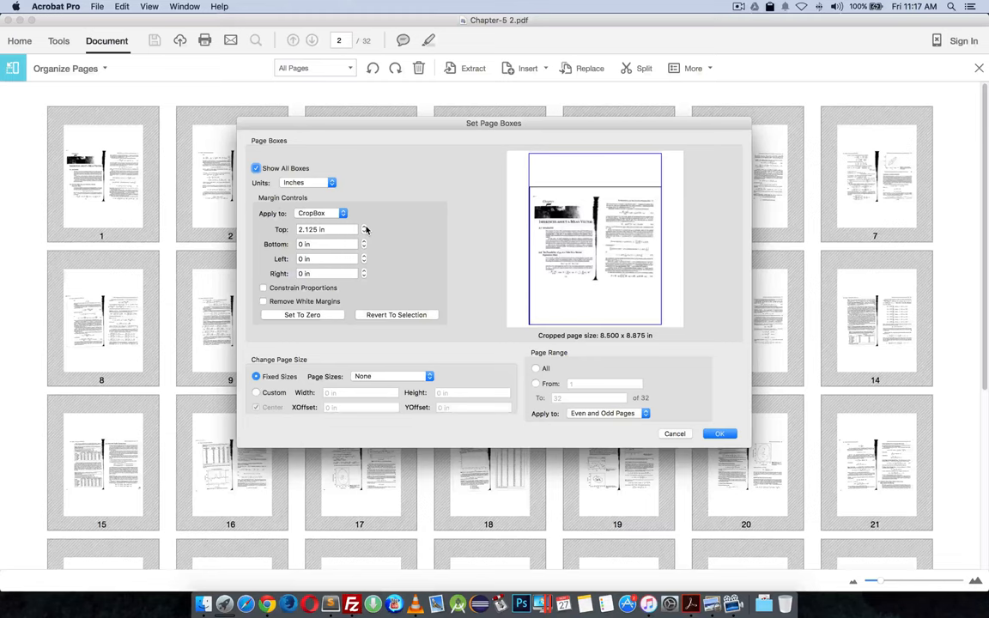
click(364, 226)
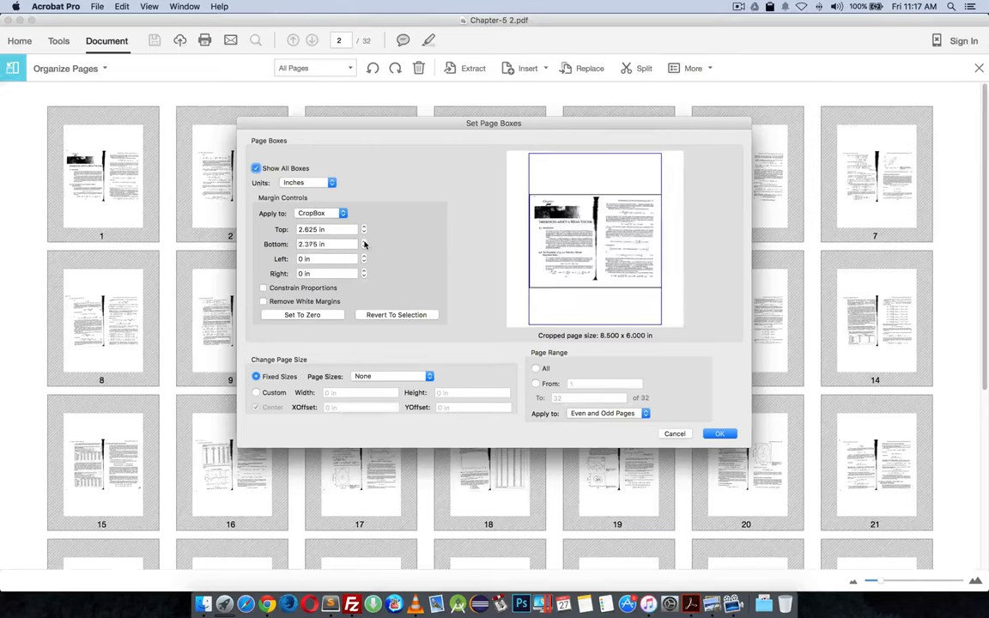
click(363, 242)
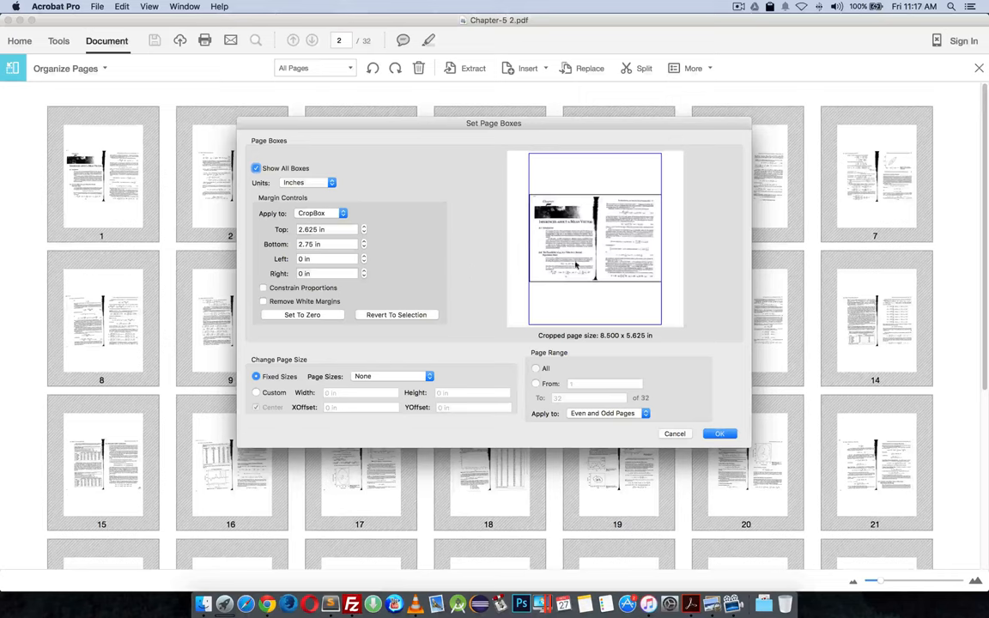
mouse_move(578, 173)
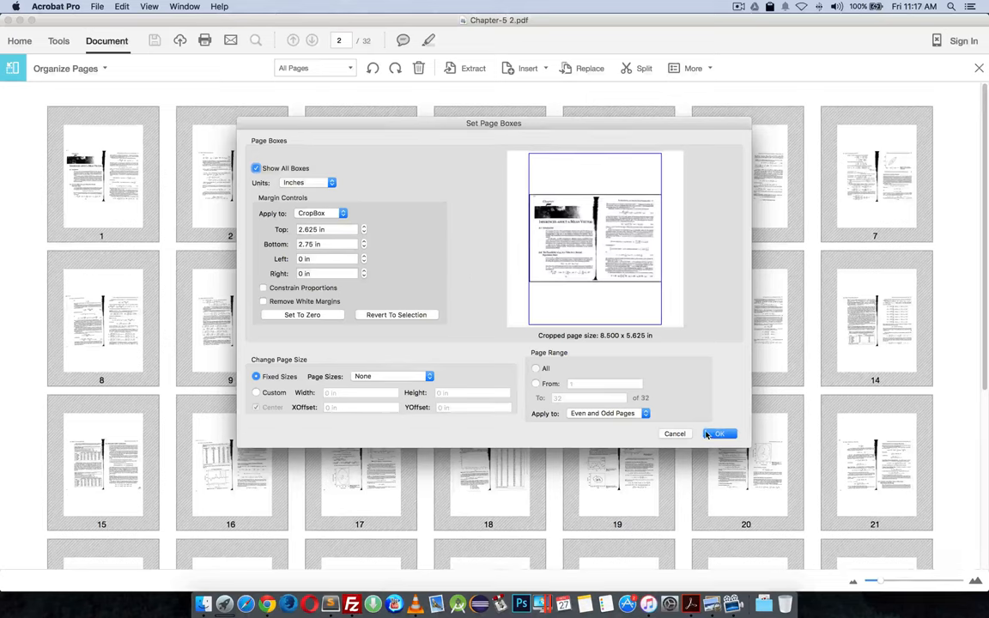
click(720, 434)
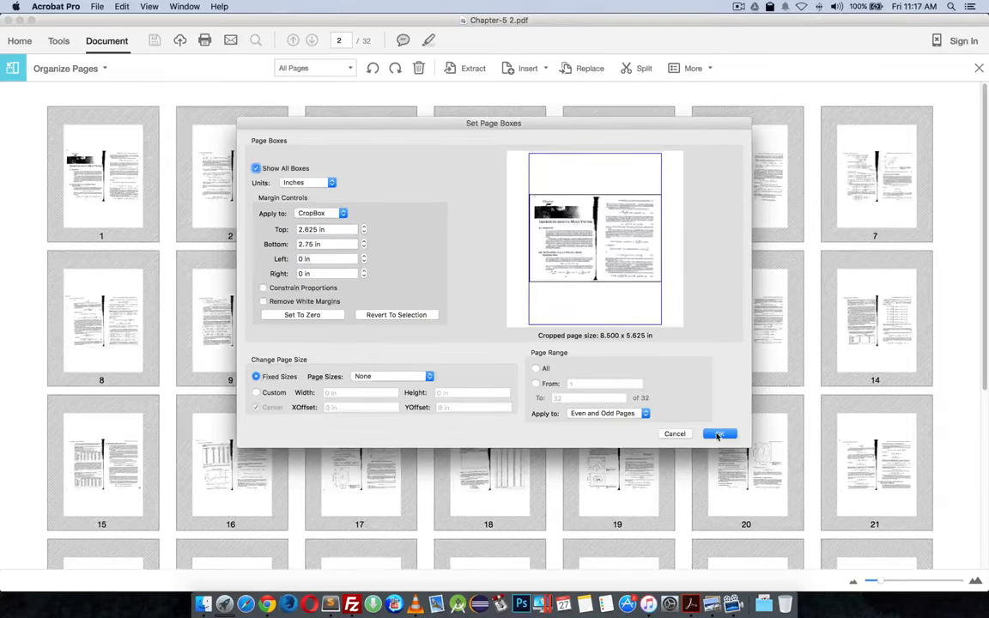
Confirm the crop across all 32 pages and scroll through the trimmed spreads from page 4.
click(718, 434)
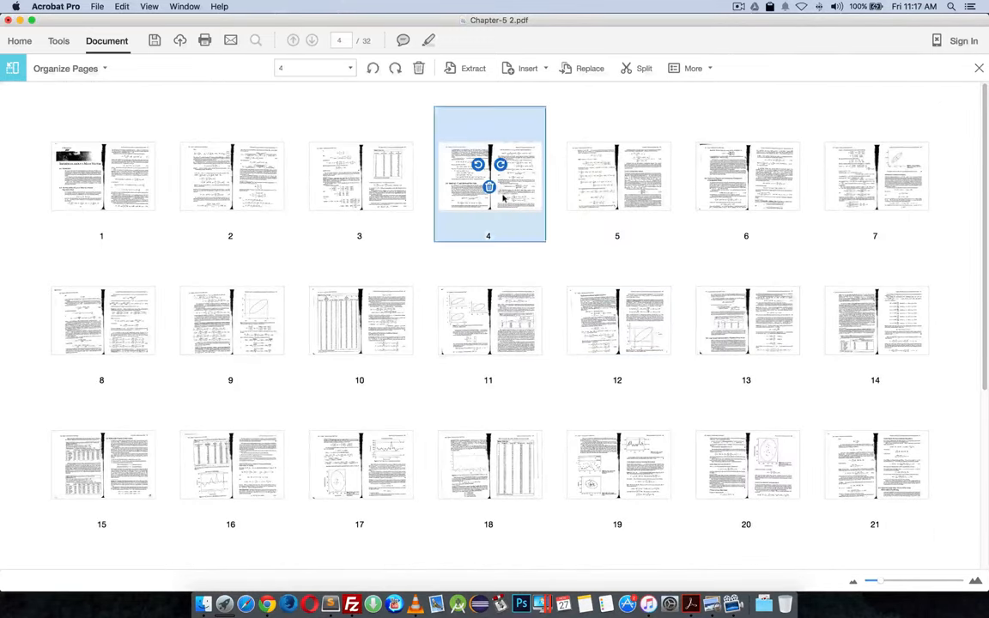
double_click(488, 176)
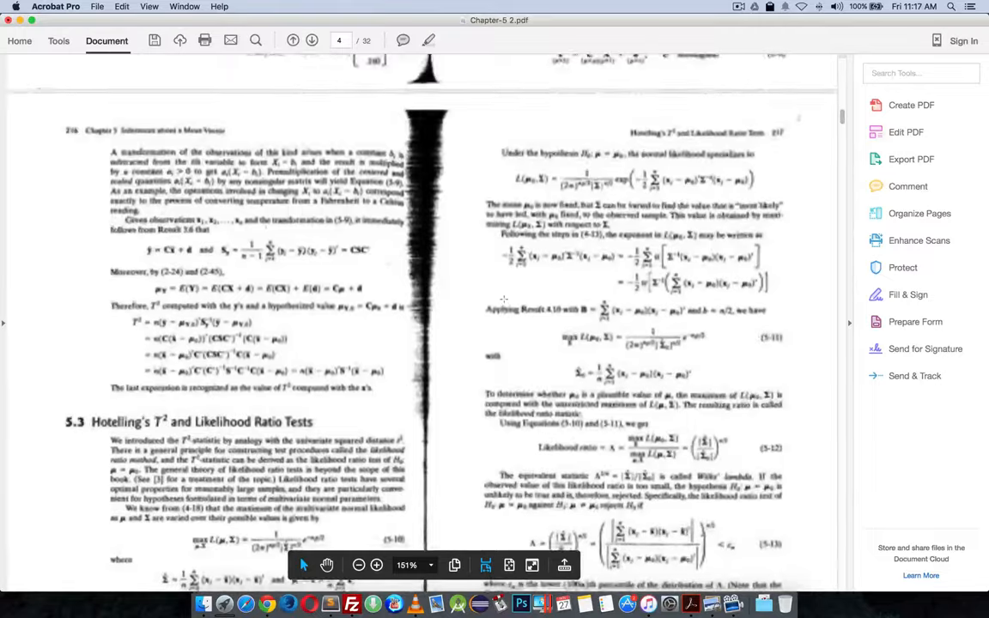
scroll(down, 3)
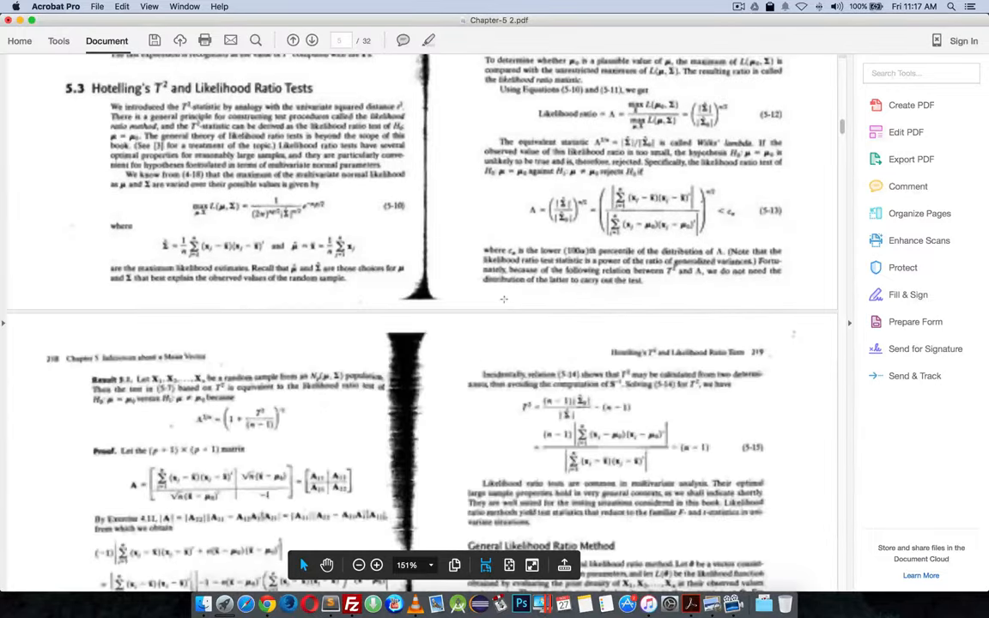
scroll(up, 3)
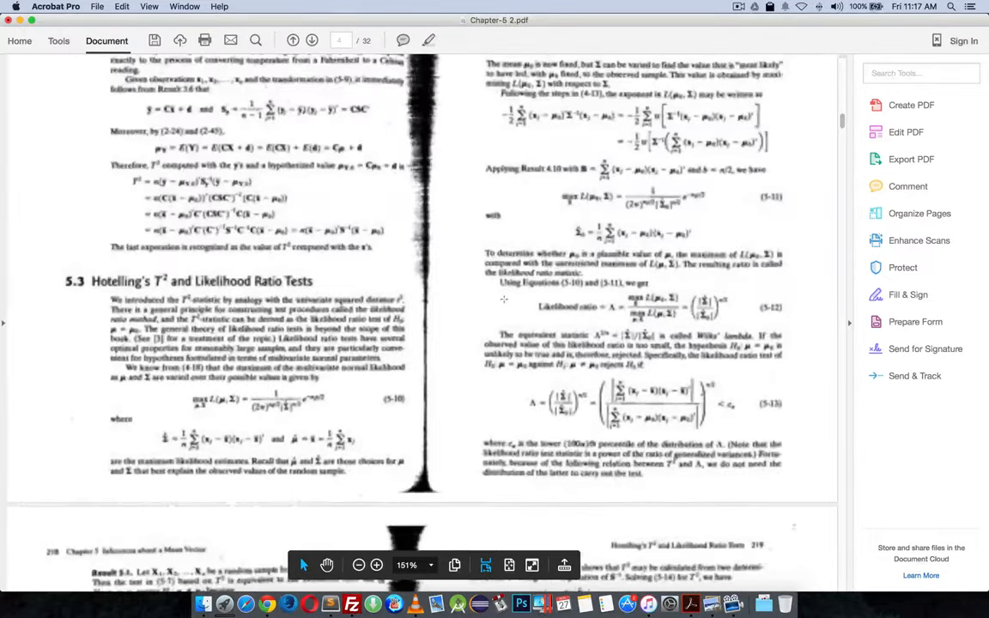
scroll(up, 3)
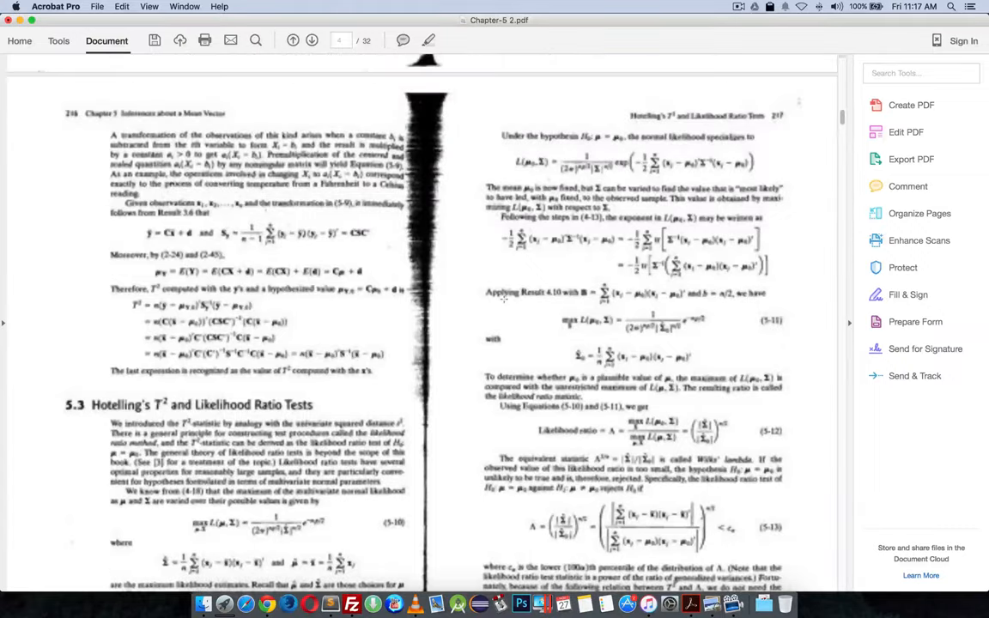
scroll(up, 3)
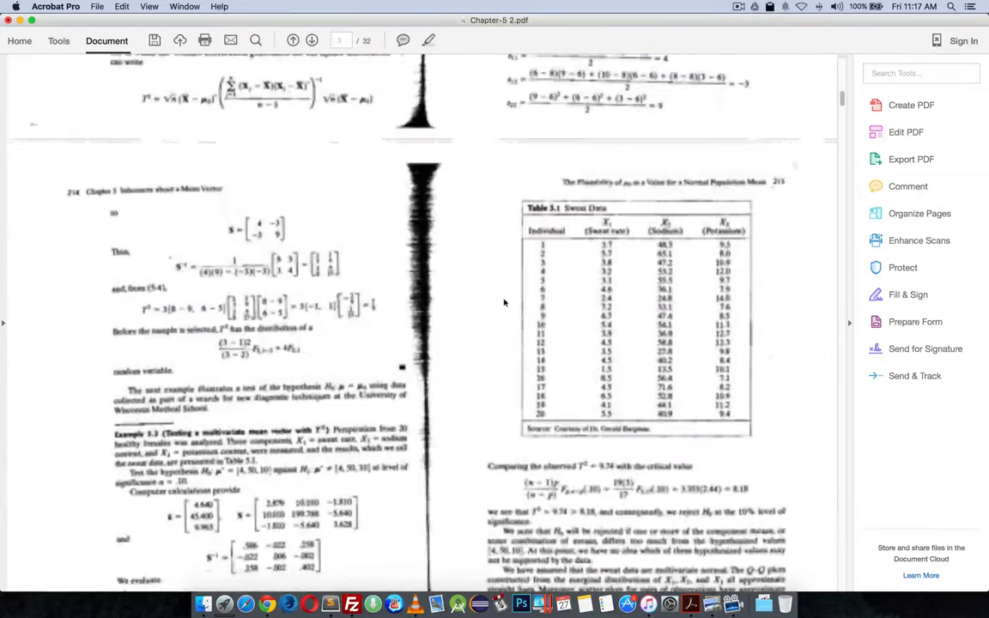